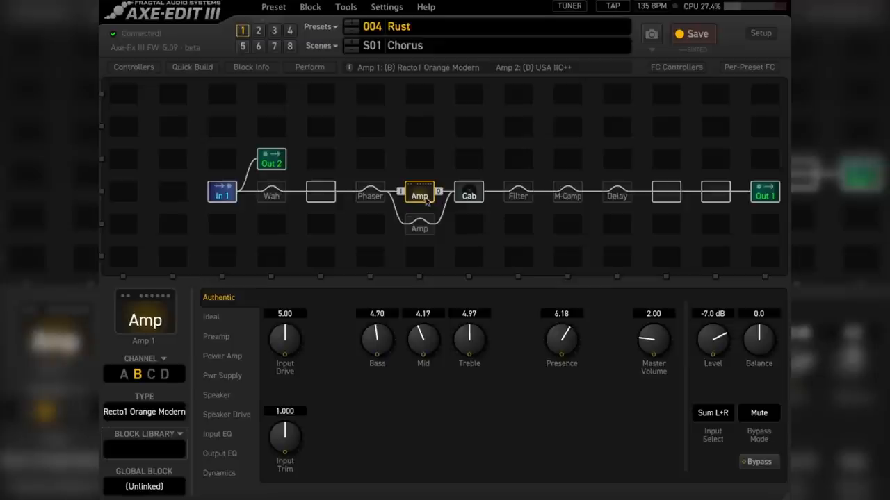
mouse_move(426, 200)
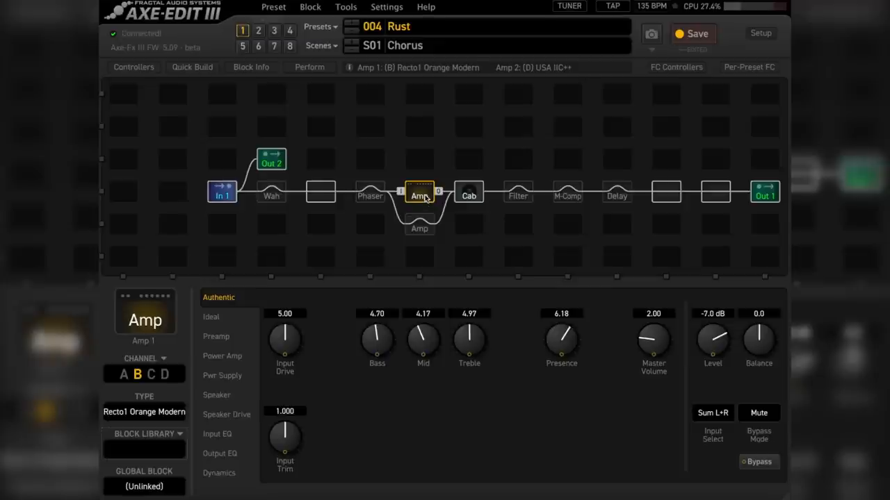
Inspect Amp 2 and Amp 1 in the Chorus scene, then select scene 2 Lead.
left_click(419, 228)
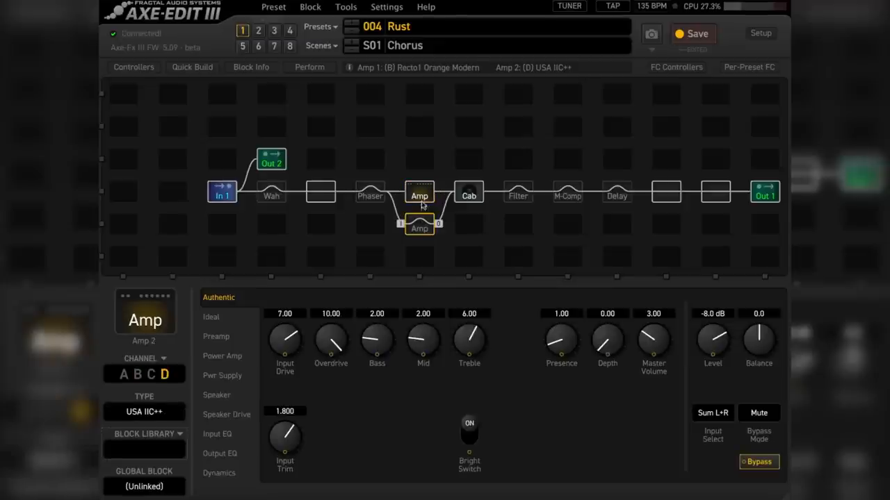
left_click(420, 195)
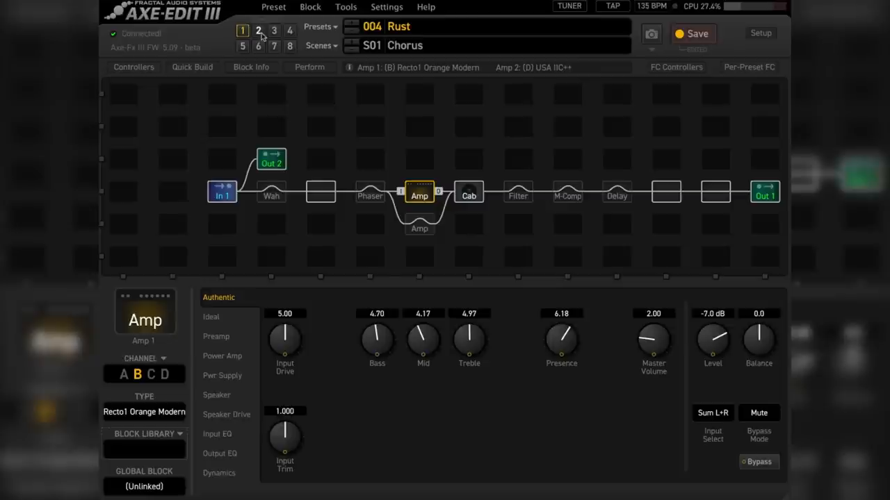
left_click(258, 31)
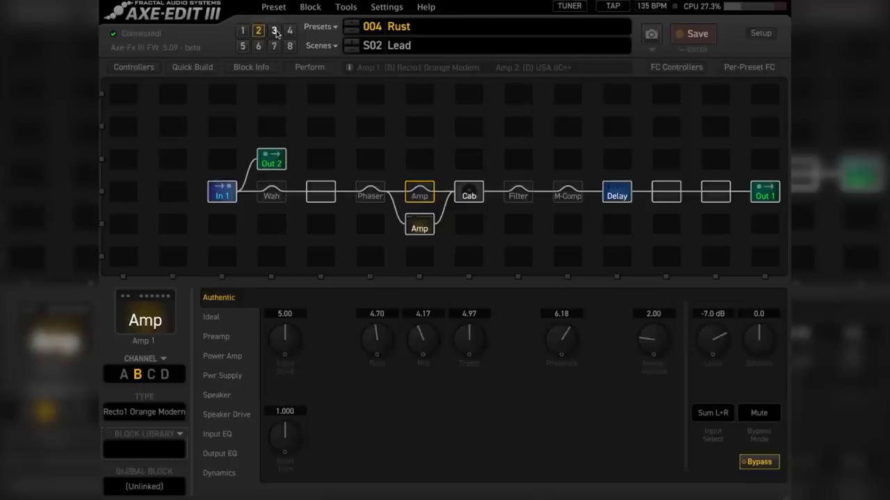
Step through the Lofi and Breakdown scenes, viewing Filter, M-Comp and In 1 blocks, ending on Bridge.
left_click(517, 192)
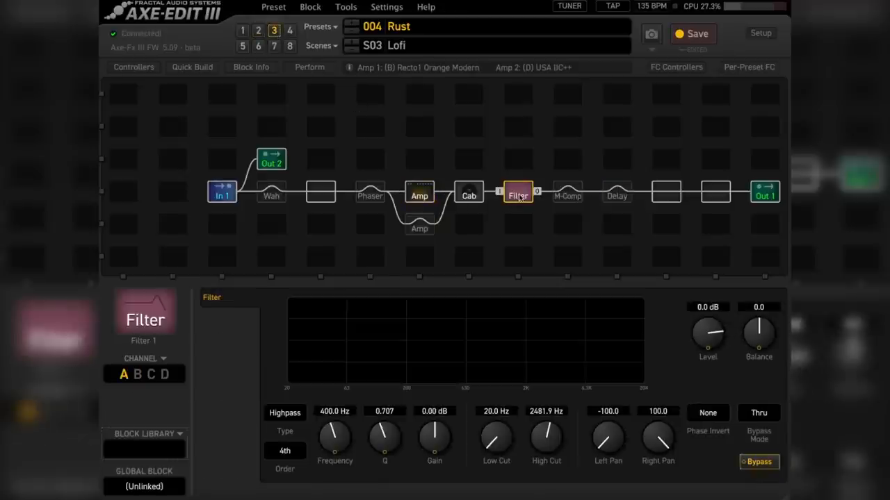
left_click(760, 461)
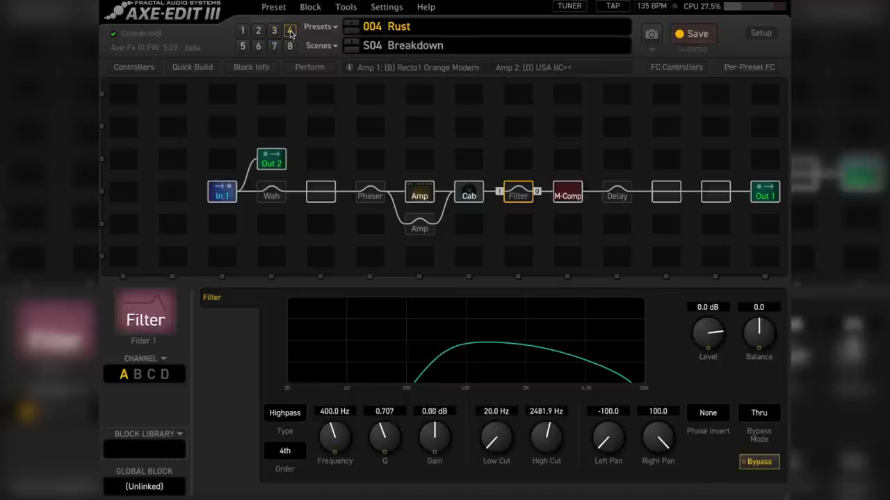
left_click(567, 194)
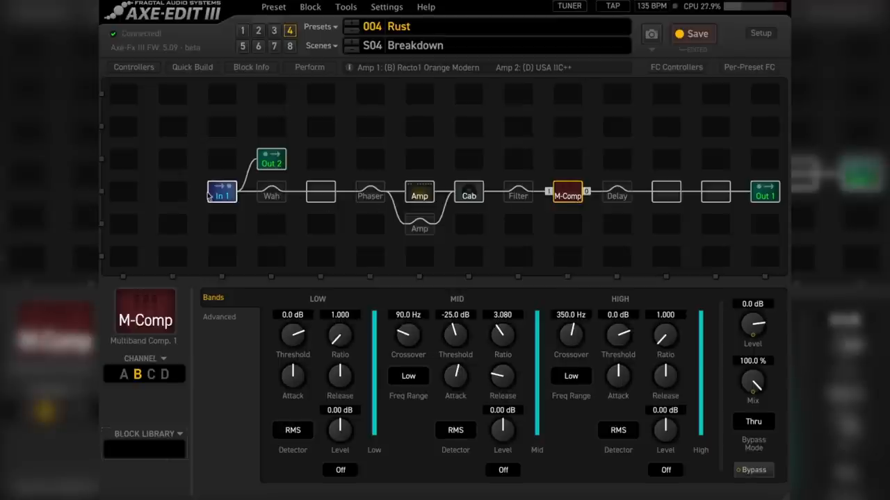
left_click(221, 192)
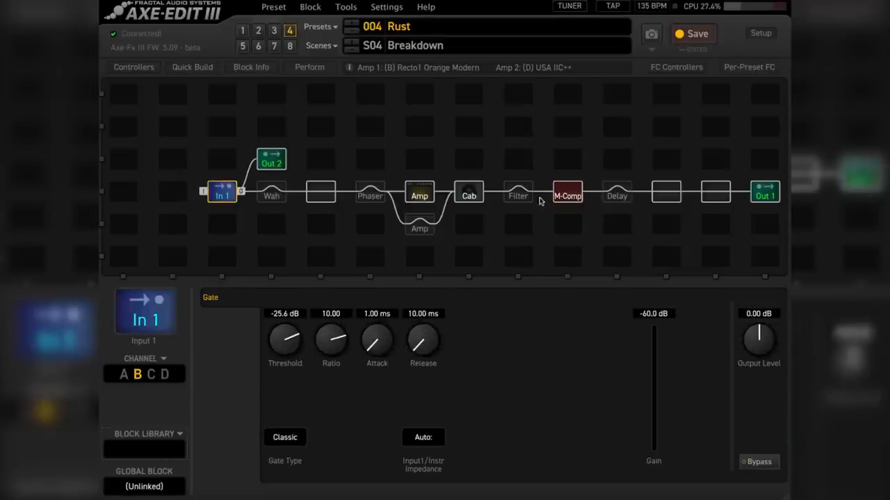
left_click(567, 193)
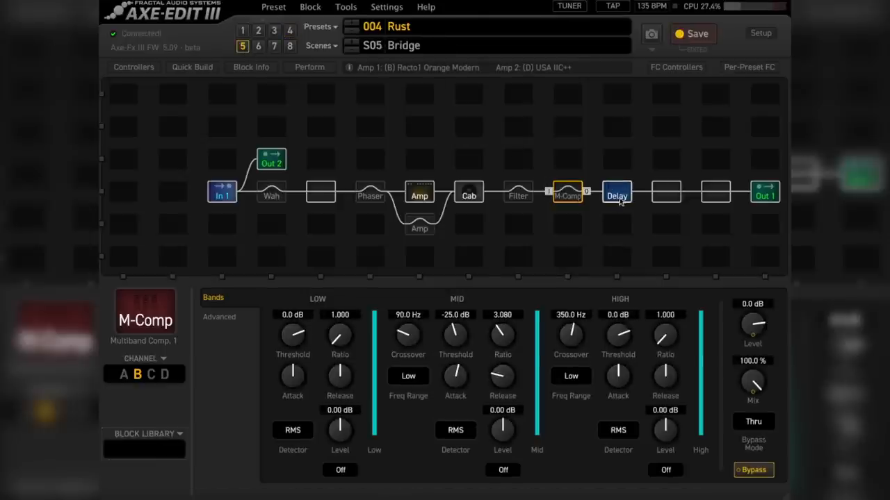
View the Bridge delay block and Amp 1, and inspect the External 5 modifier on delay Mix.
left_click(617, 193)
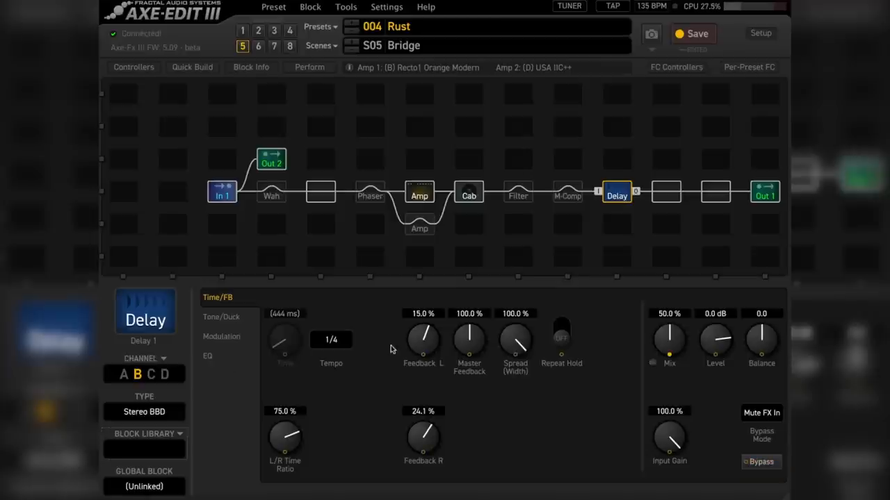
left_click(420, 195)
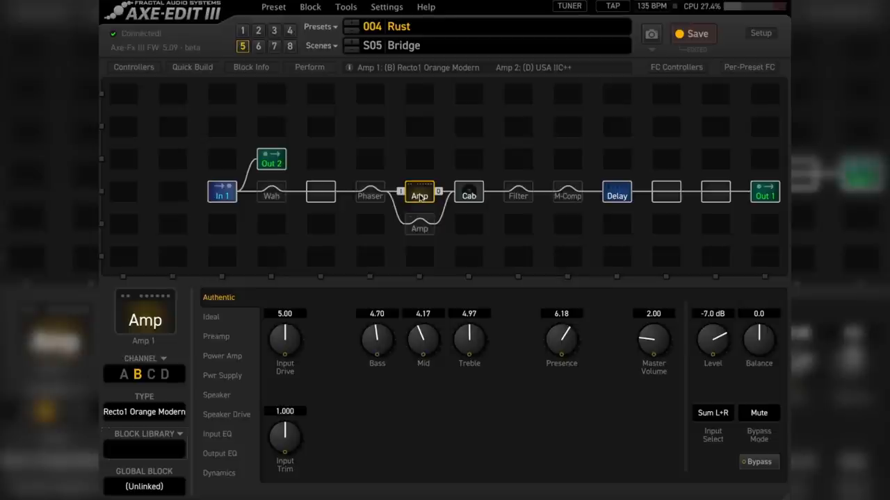
left_click(616, 194)
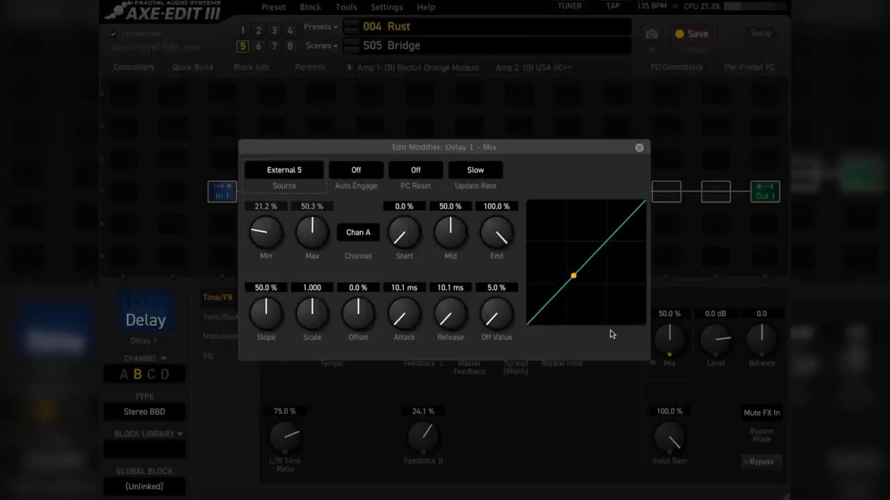
mouse_move(662, 153)
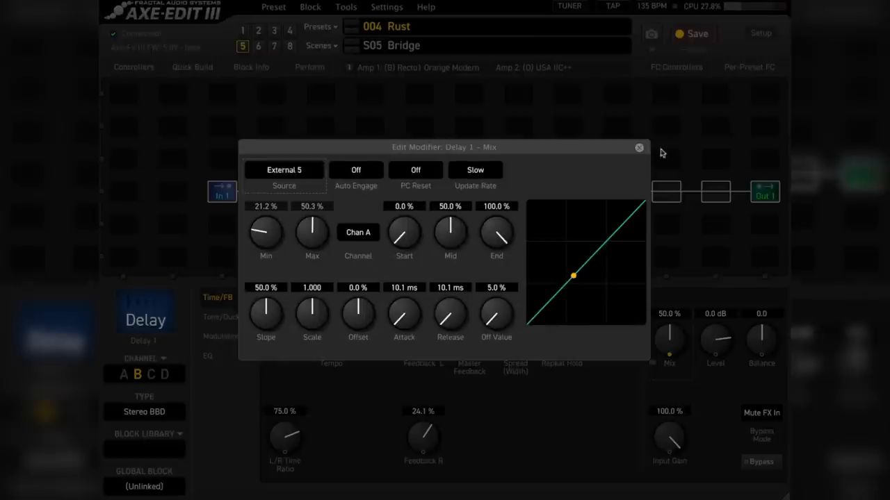
left_click(638, 148)
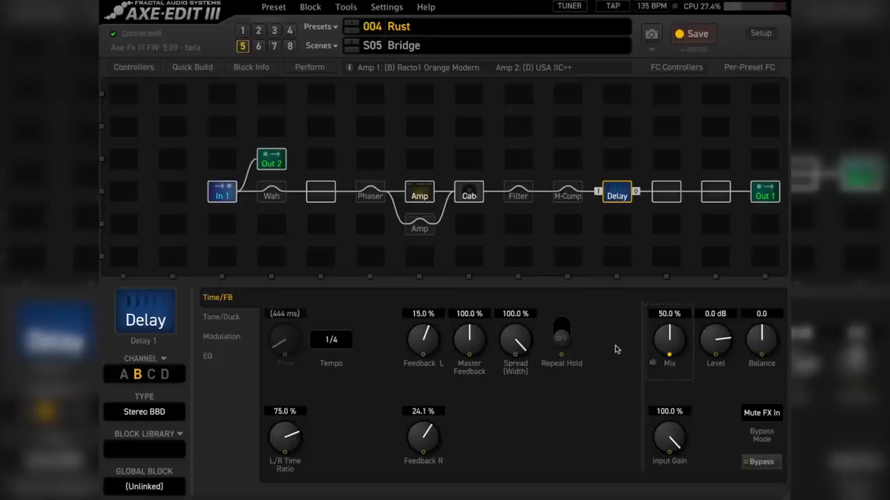
left_click(370, 192)
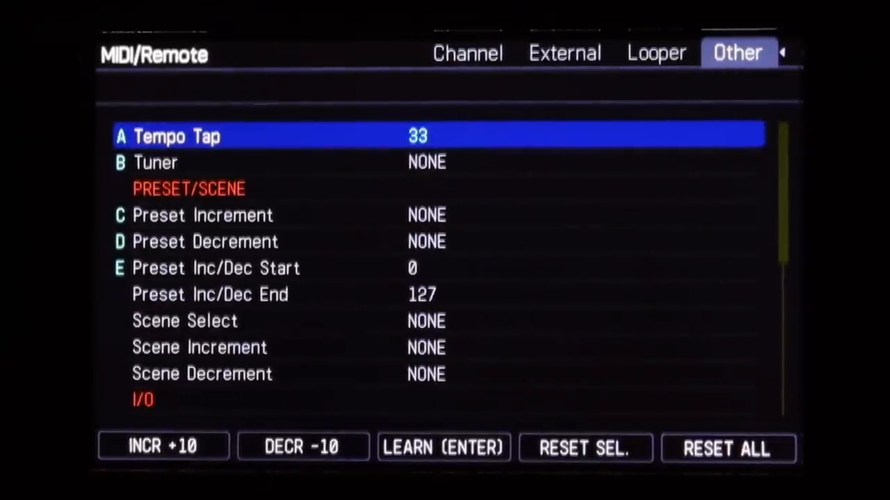
Scroll to the Other tab of Setup > MIDI/Remote showing Scene Select unassigned.
scroll("down", 3)
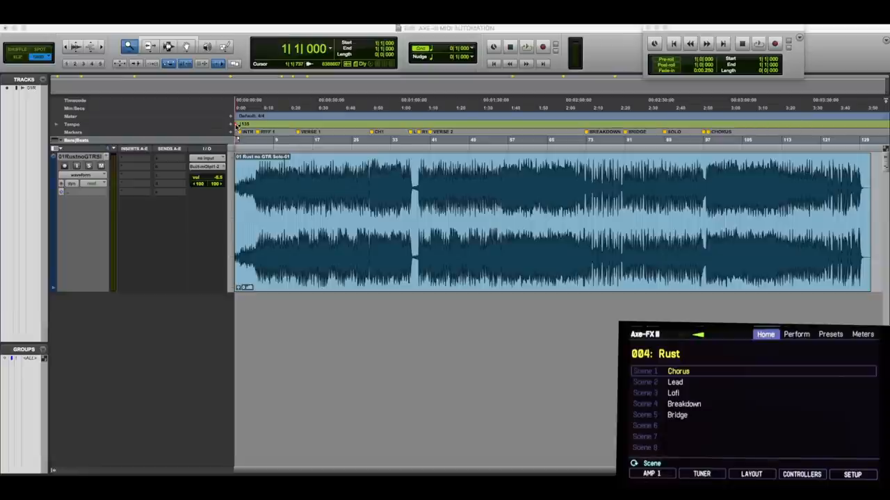
mouse_move(271, 223)
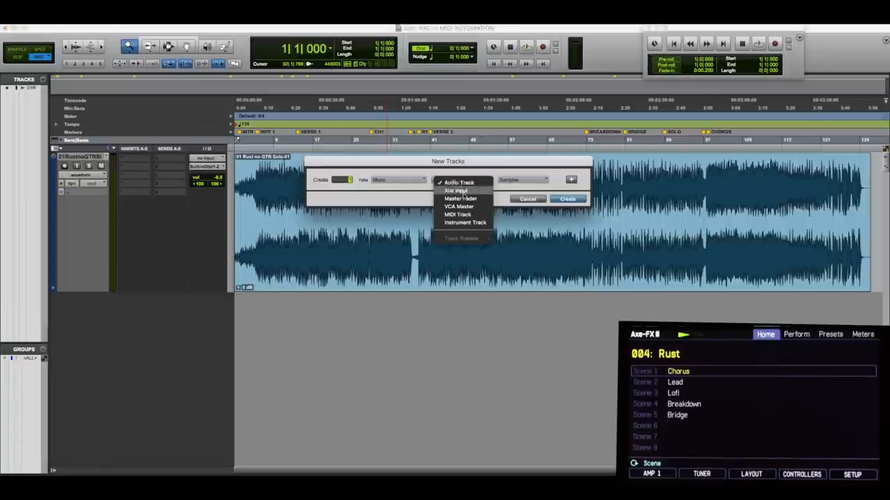
Create a new MIDI Track from the New Tracks dialog.
left_click(457, 214)
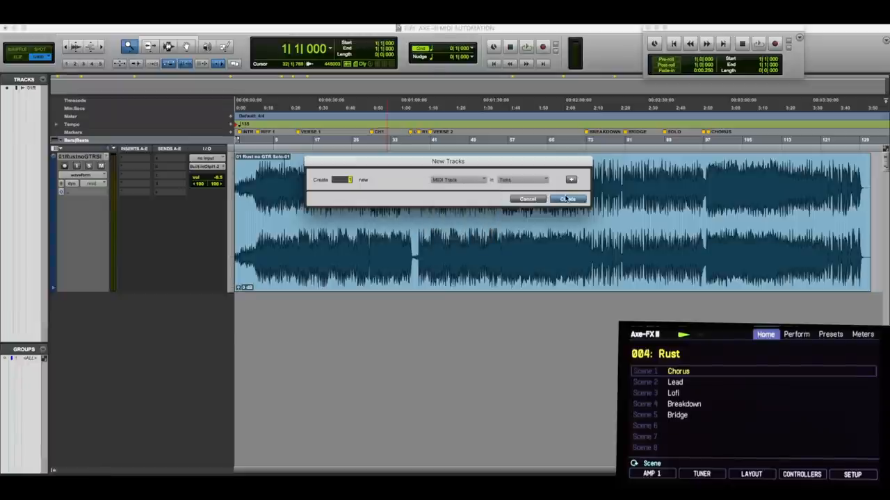
left_click(568, 199)
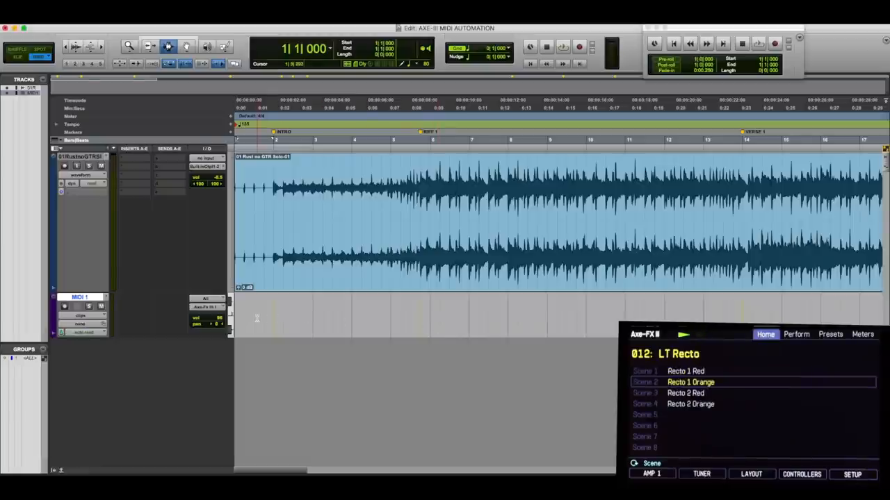
Open and close the MIDI 1 track's MIDI Event List, leaving a clip at bar 1.
right_click(278, 320)
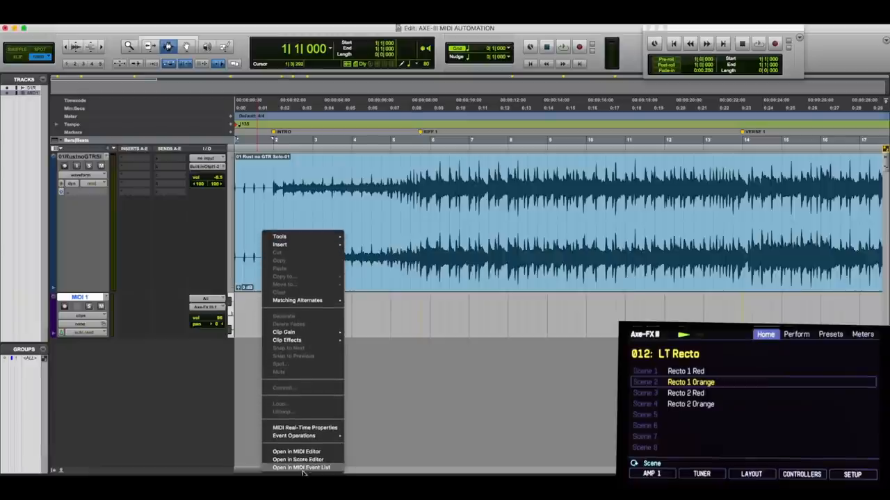
left_click(301, 468)
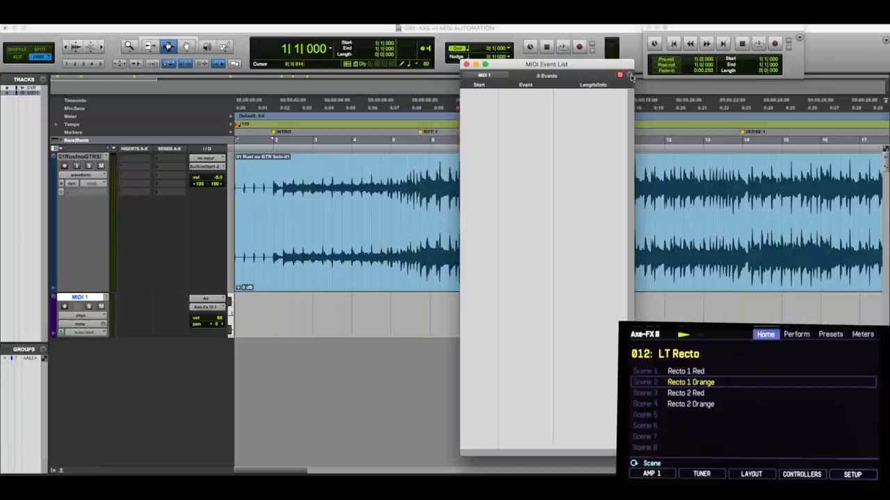
left_click(630, 75)
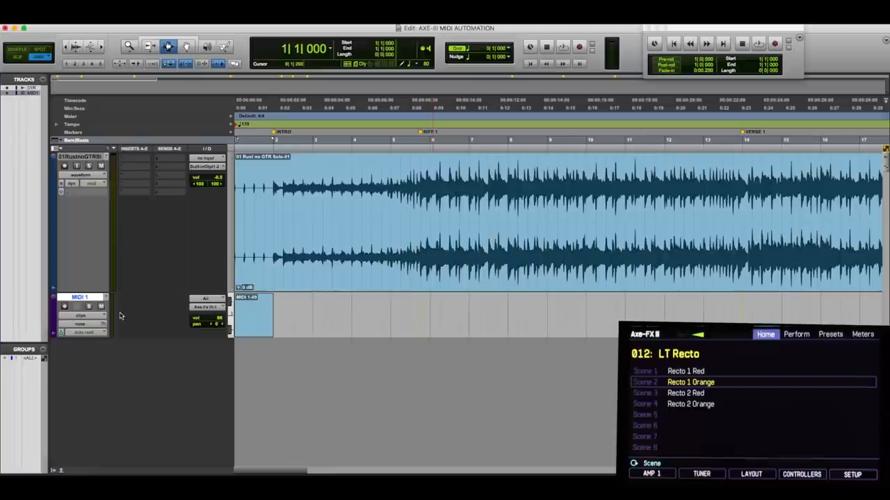
Route the MIDI 1 track output to Axe-Fx III channel-1.
left_click(206, 307)
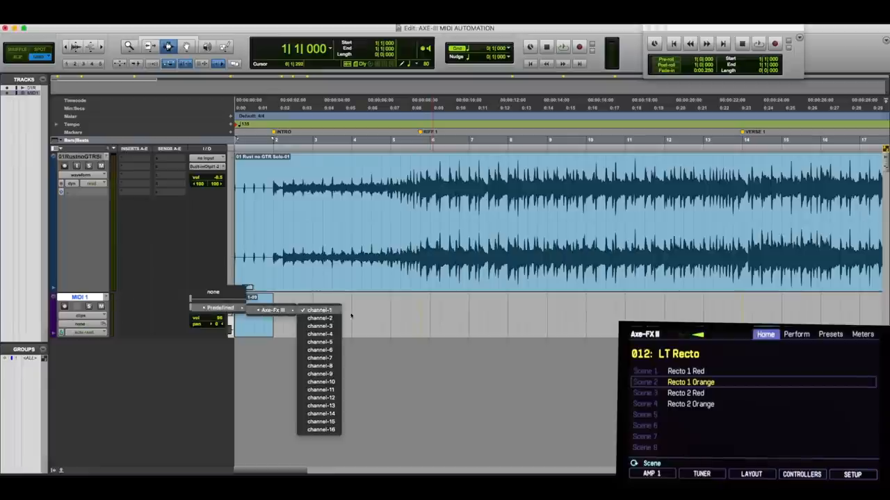
left_click(320, 308)
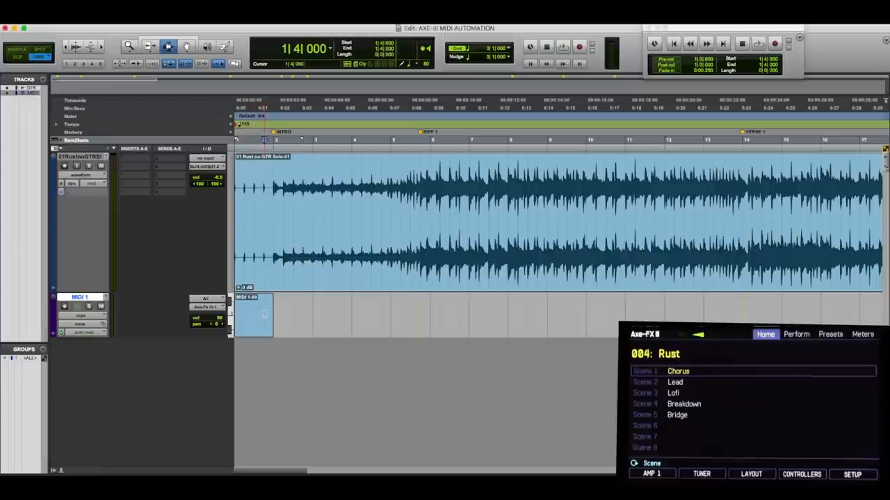
Insert a program change 4 and a controller 34 event at 1|1|000 in the event list.
right_click(253, 317)
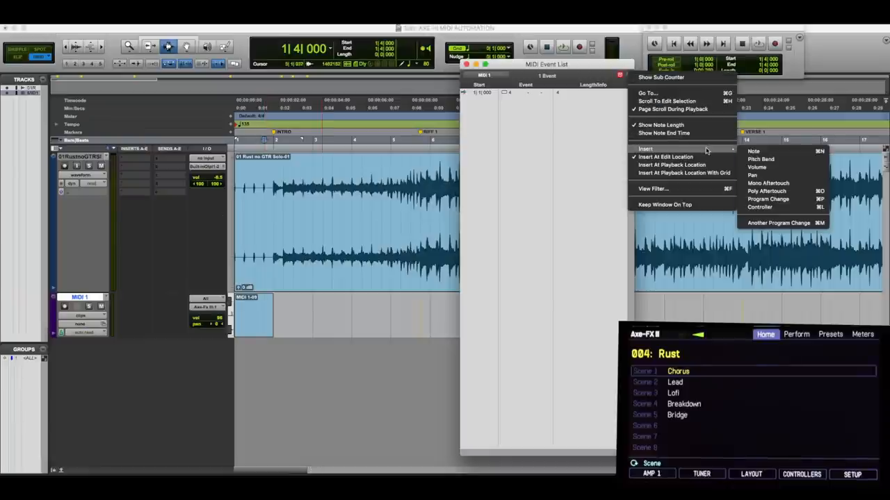
mouse_move(759, 158)
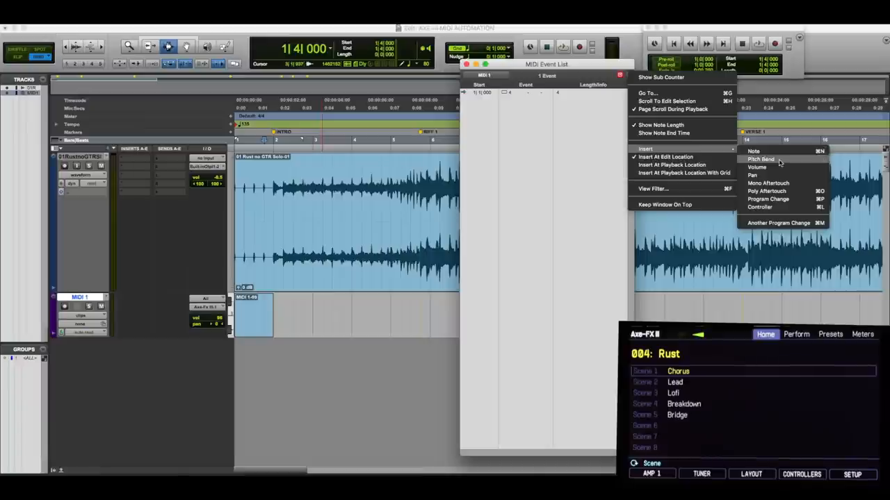
left_click(760, 158)
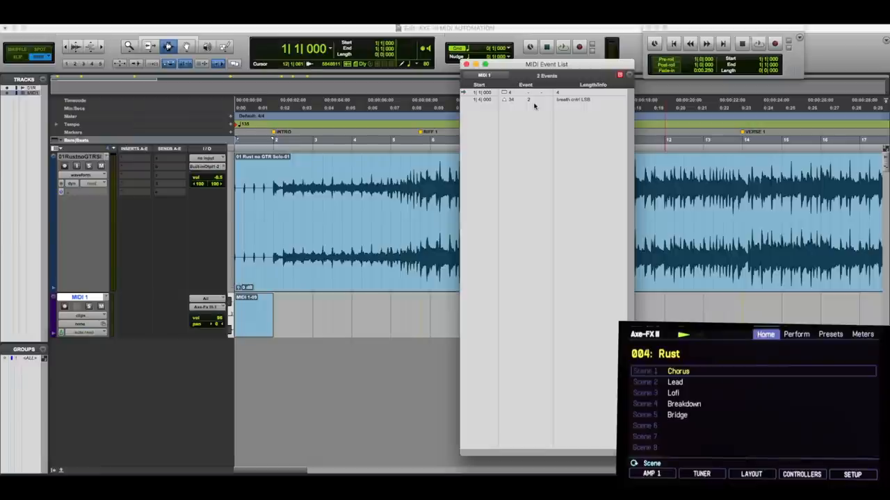
Insert a CC 34 event at 5|1|000 with the next scene value.
left_click(684, 334)
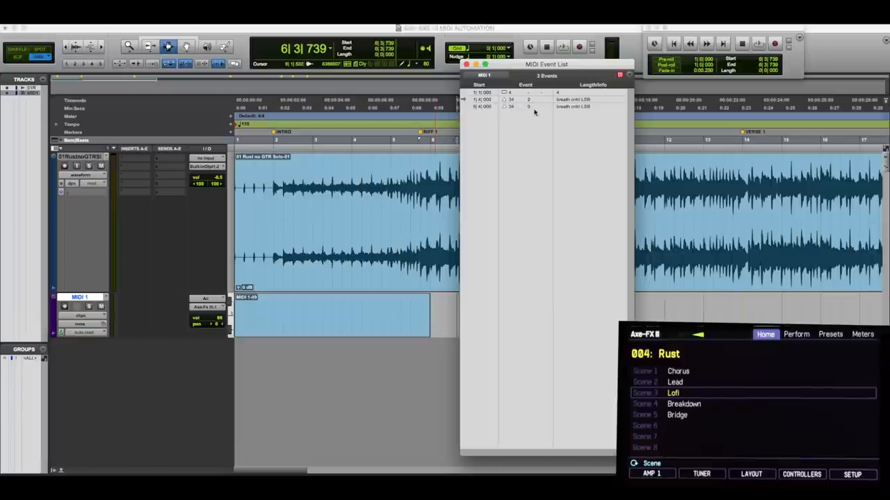
mouse_move(531, 110)
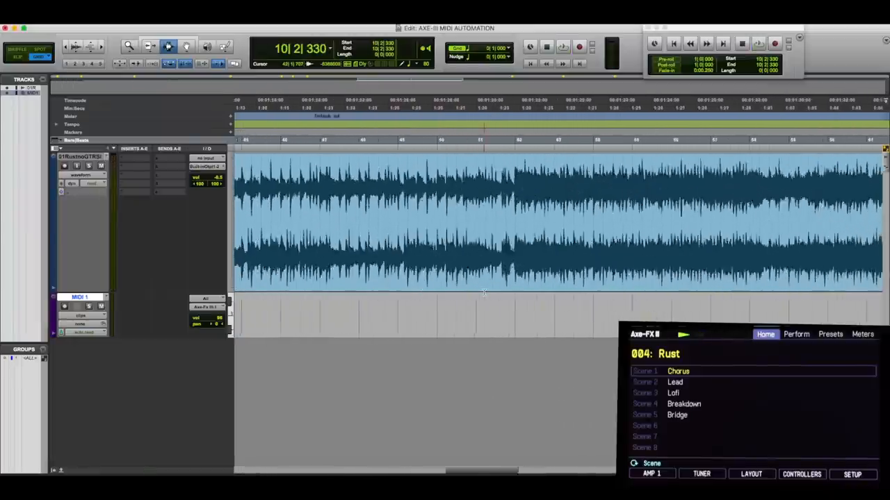
Scroll the Edit window to around bar 10 and reopen the MIDI Event List.
scroll("right", 3)
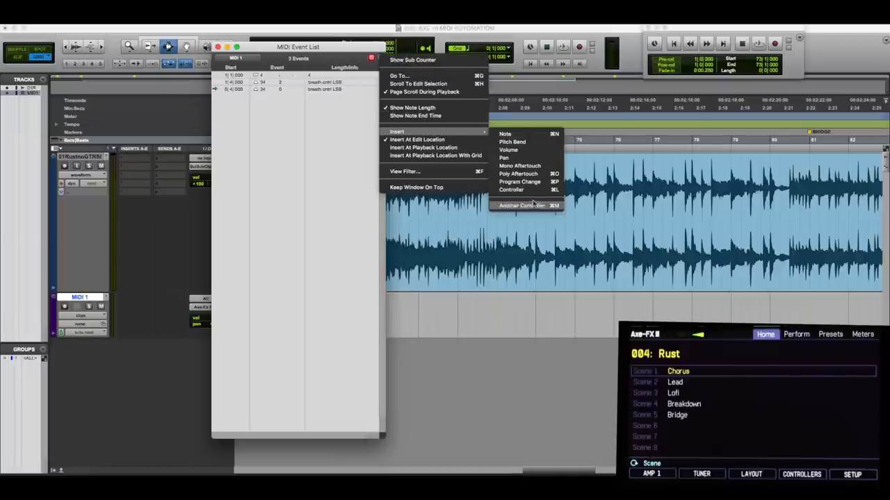
Insert additional CC 34 controller events at later bars so the MIDI 1 event list holds five scene changes.
left_click(505, 134)
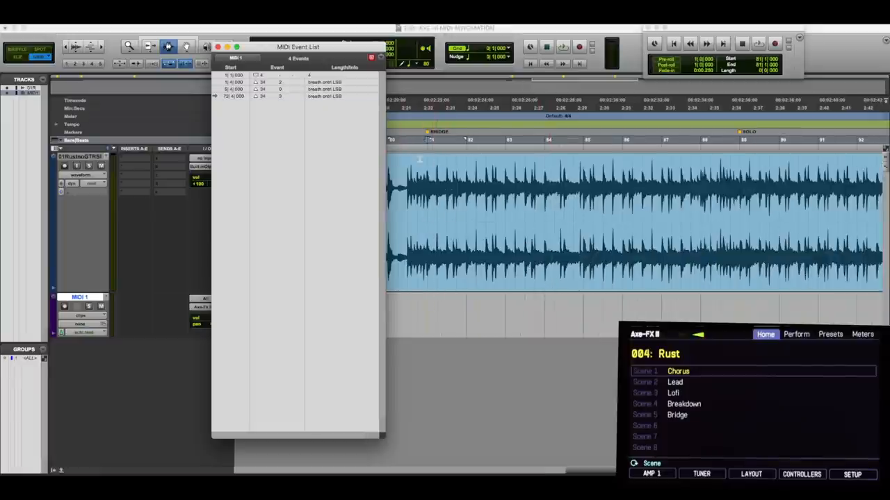
left_click(372, 57)
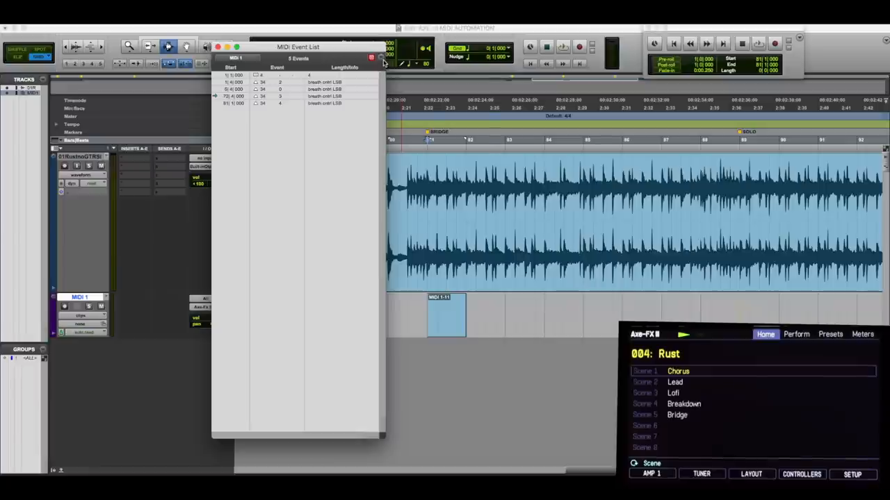
left_click(375, 58)
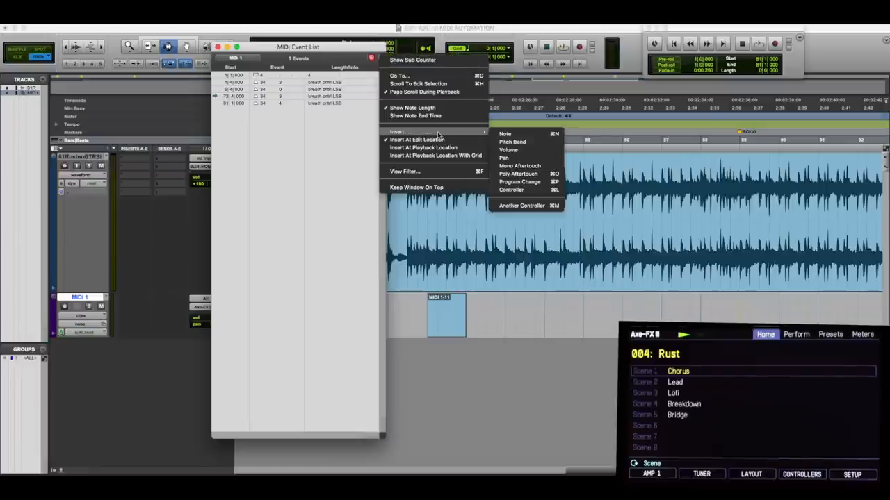